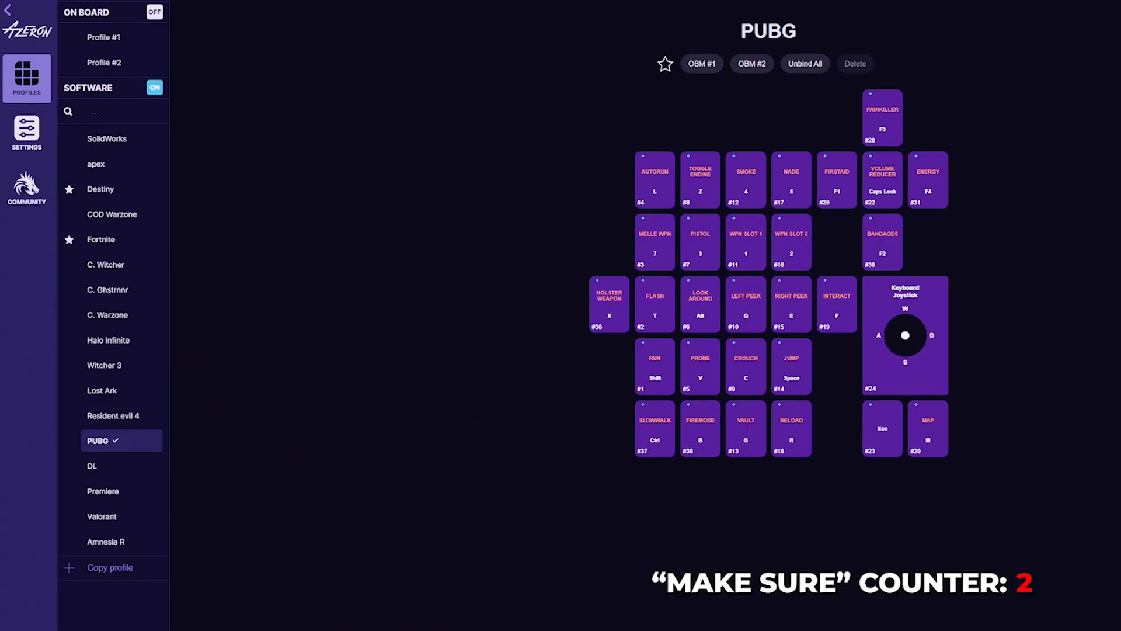
Step: Copy on-board Profile #1 and Profile #2 into the software profile list
left_click(104, 37)
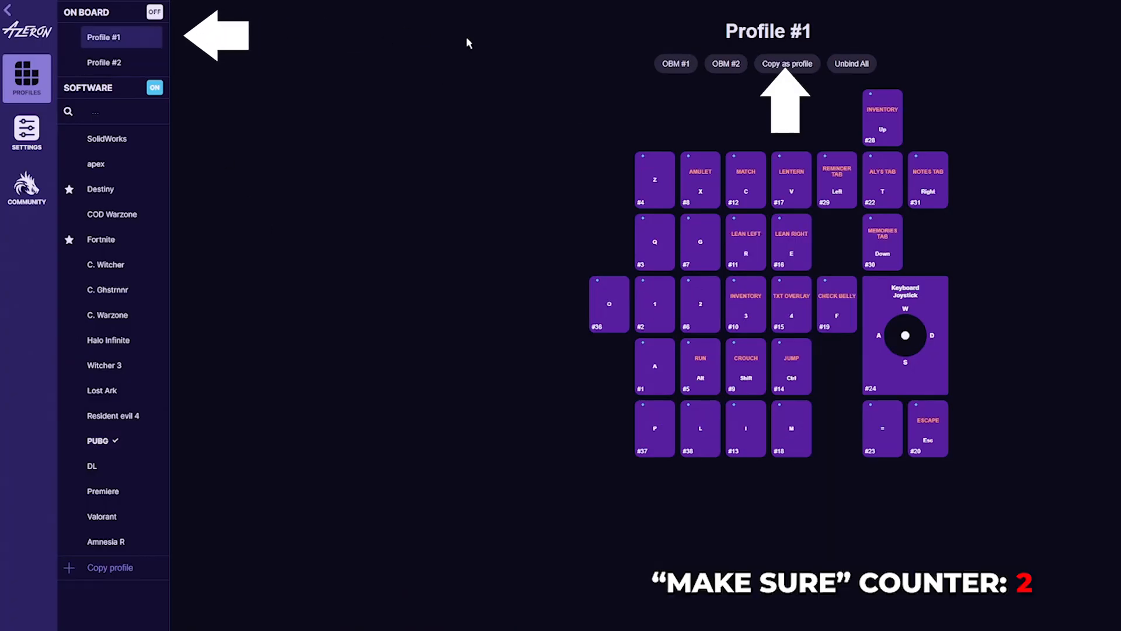
left_click(786, 63)
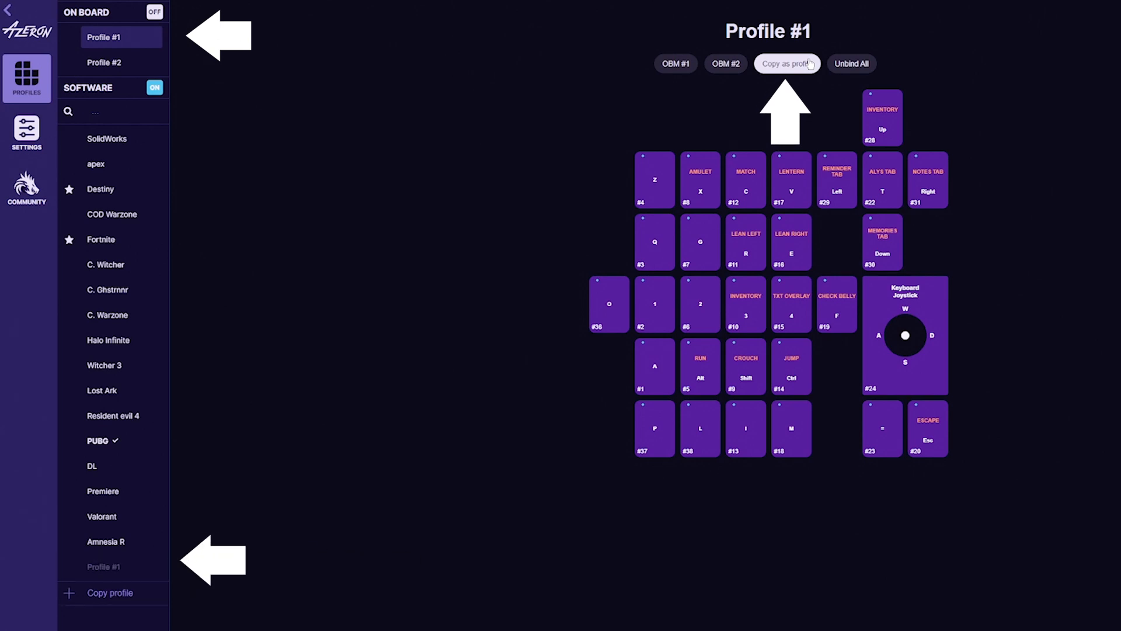
mouse_move(141, 93)
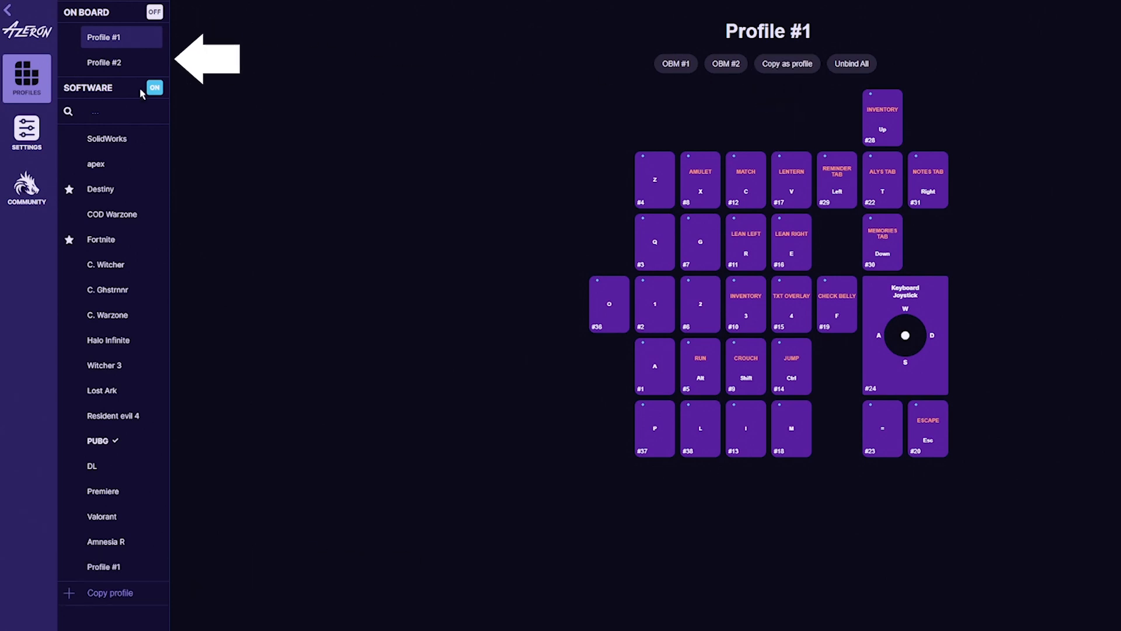
left_click(120, 62)
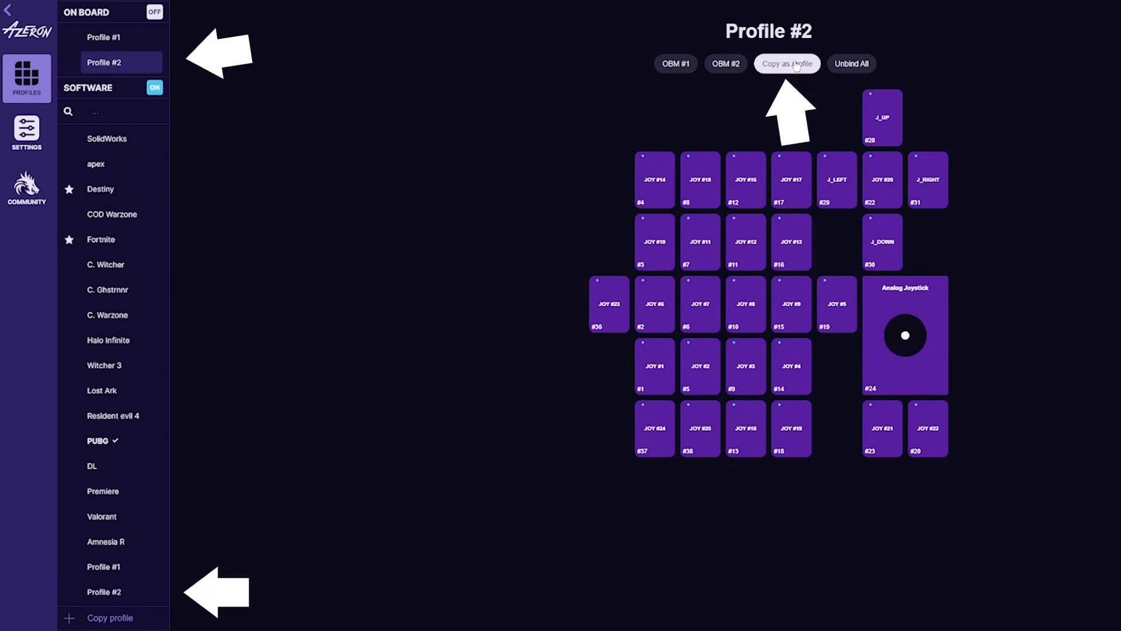
left_click(27, 133)
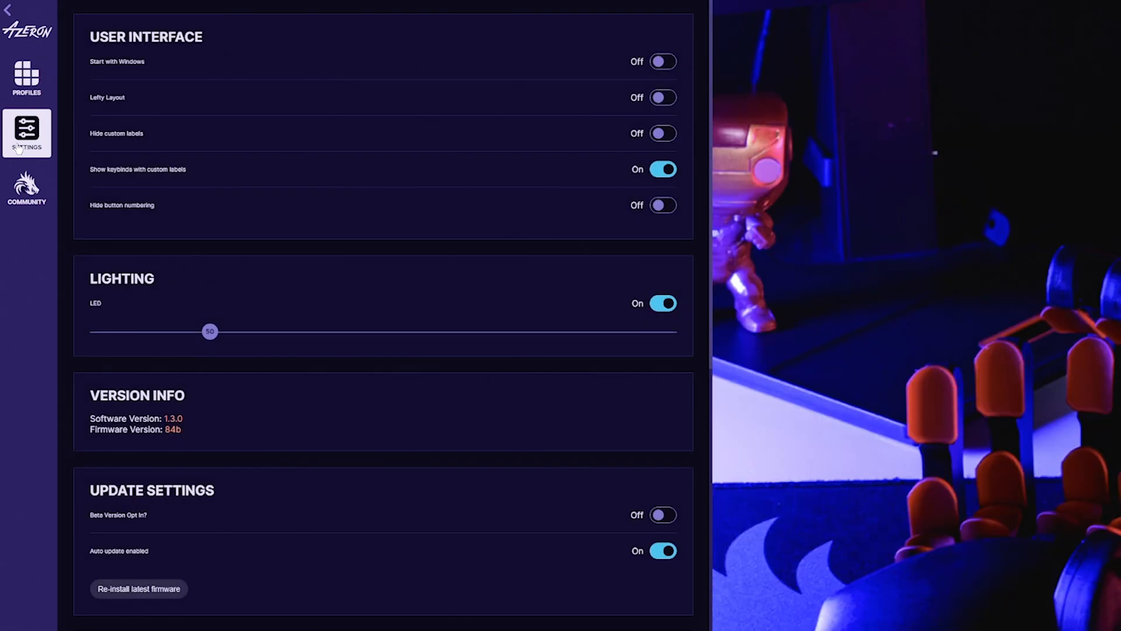
Step: Export the software profiles to a backup file named MY PROFILES in Documents\profiles
scroll("down", 3)
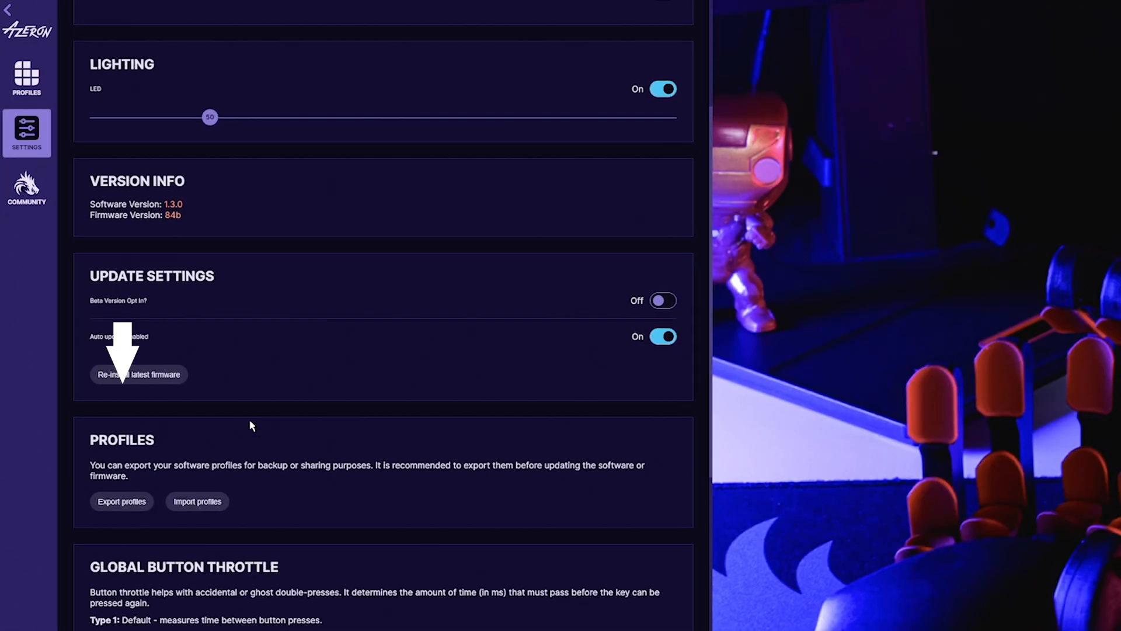
left_click(120, 501)
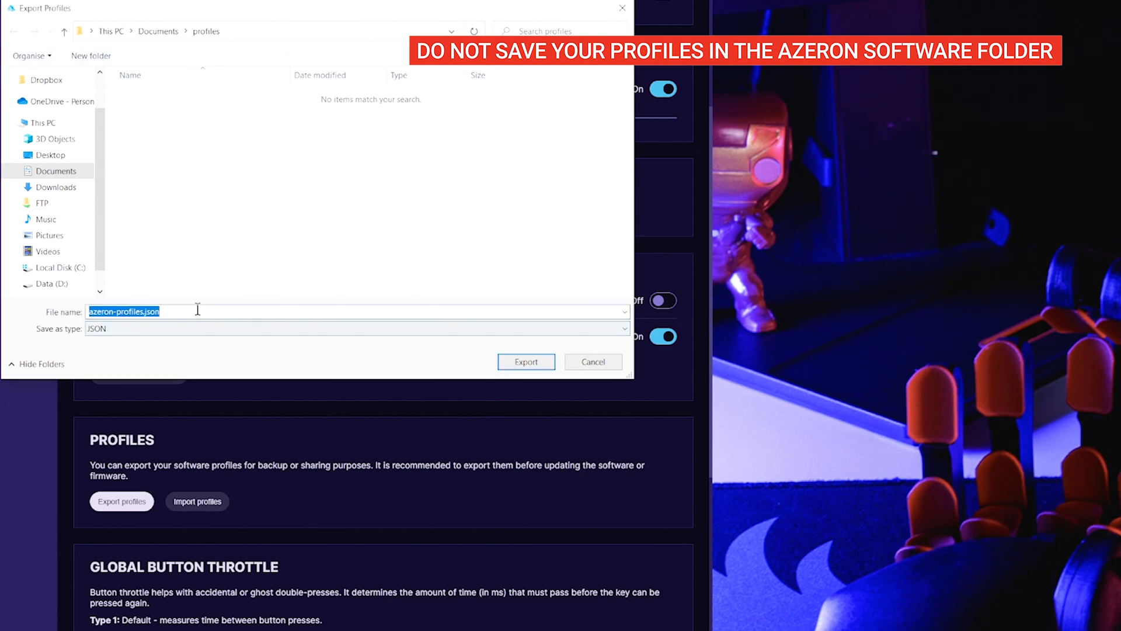
type("MY")
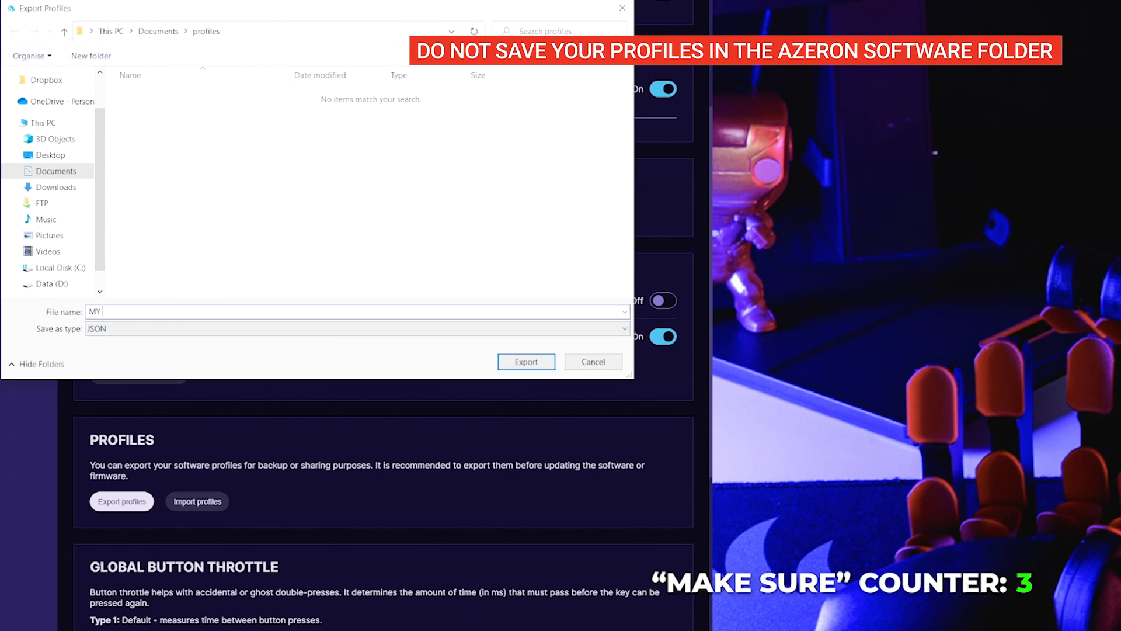
type("PROFILES")
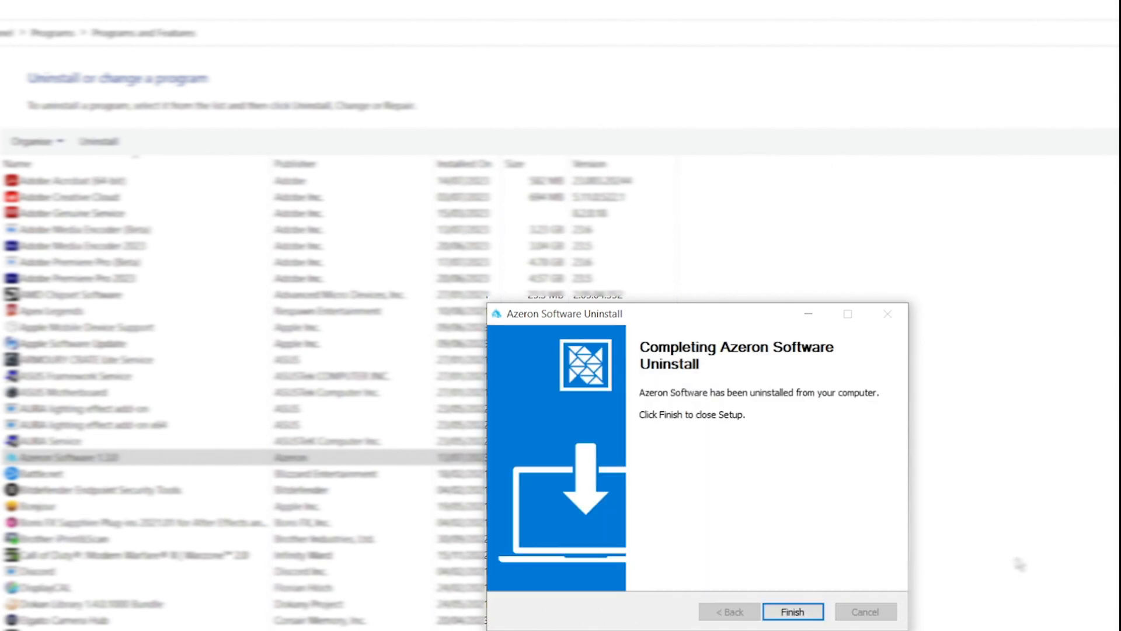
Step: Close the finished Azeron Software uninstaller
left_click(792, 611)
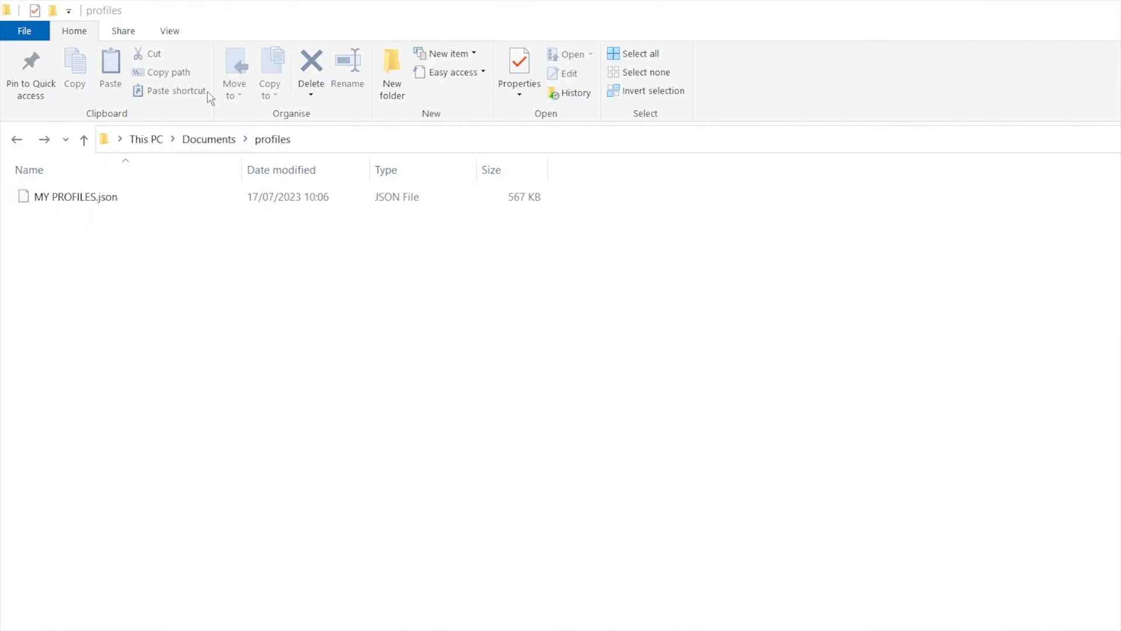
Step: Confirm MY PROFILES.json exists, then locate azeron-software-v1 in AppData\Roaming
left_click(169, 30)
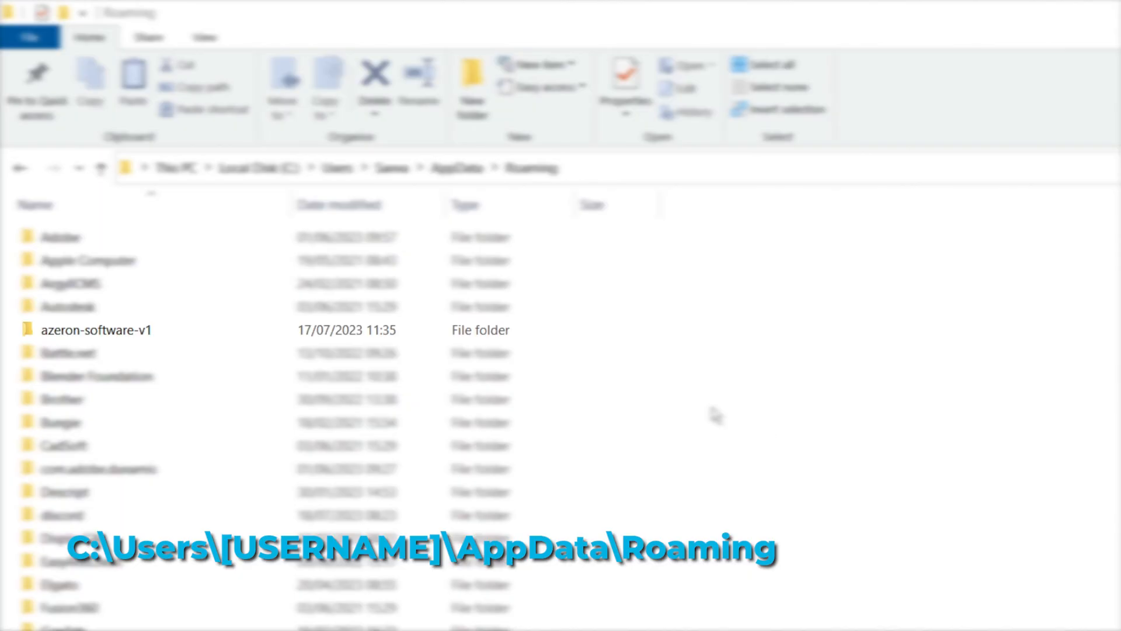
left_click(97, 329)
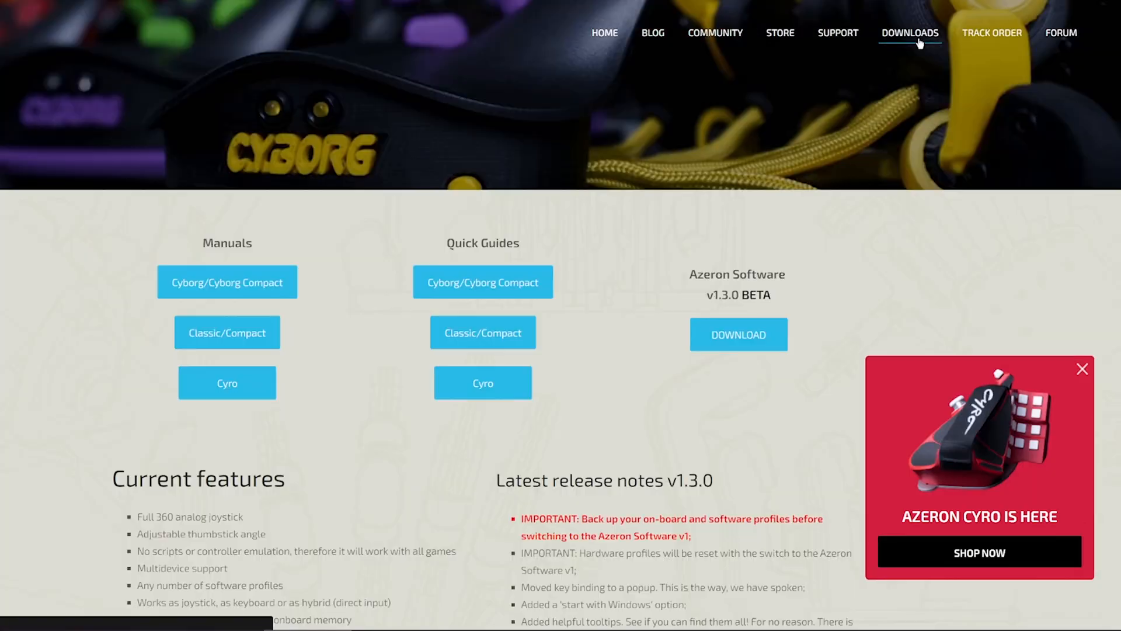
Step: Download Azeron Software v1.3.0 and finish setup with Run Azeron Software ticked
left_click(739, 334)
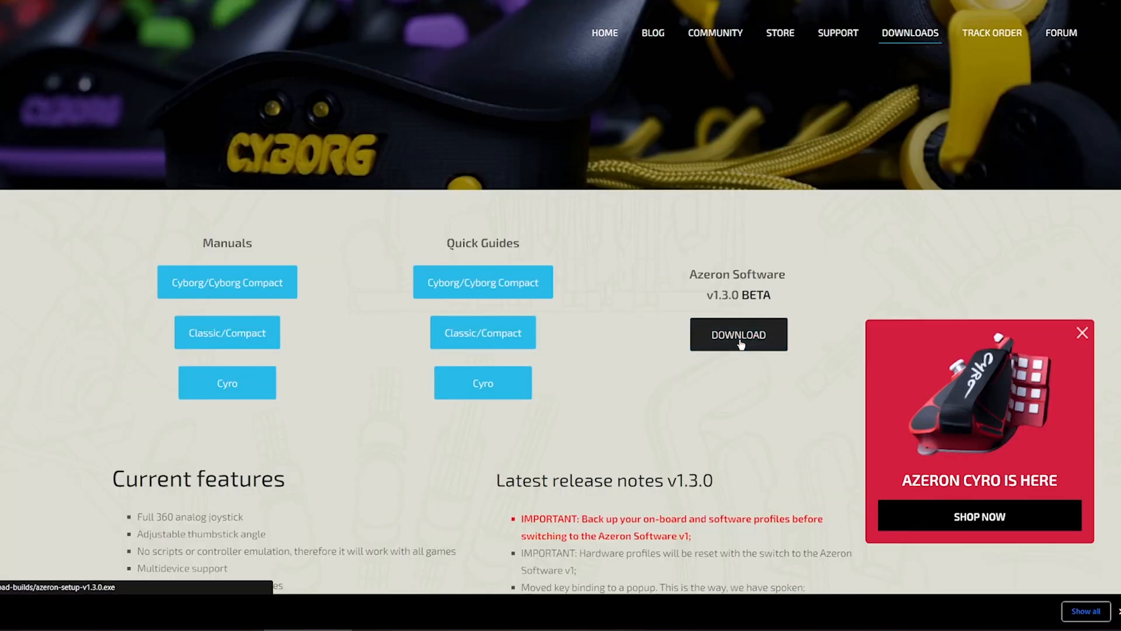
left_click(738, 334)
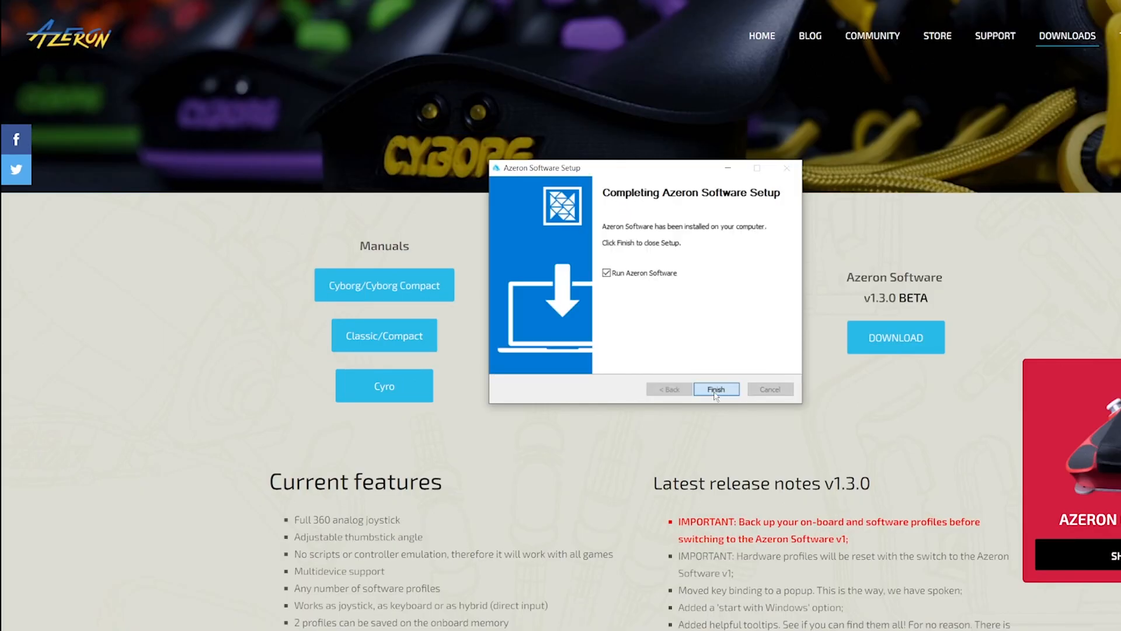
left_click(716, 389)
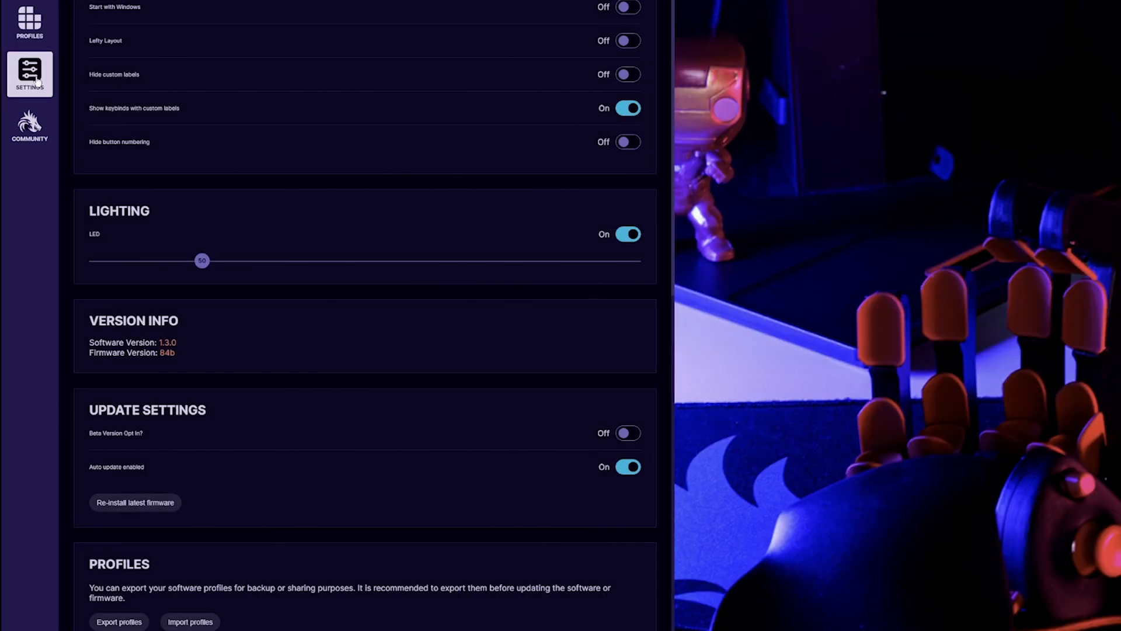
Step: Import the MY PROFILES.json backup to repopulate the software profile list
scroll("down", 3)
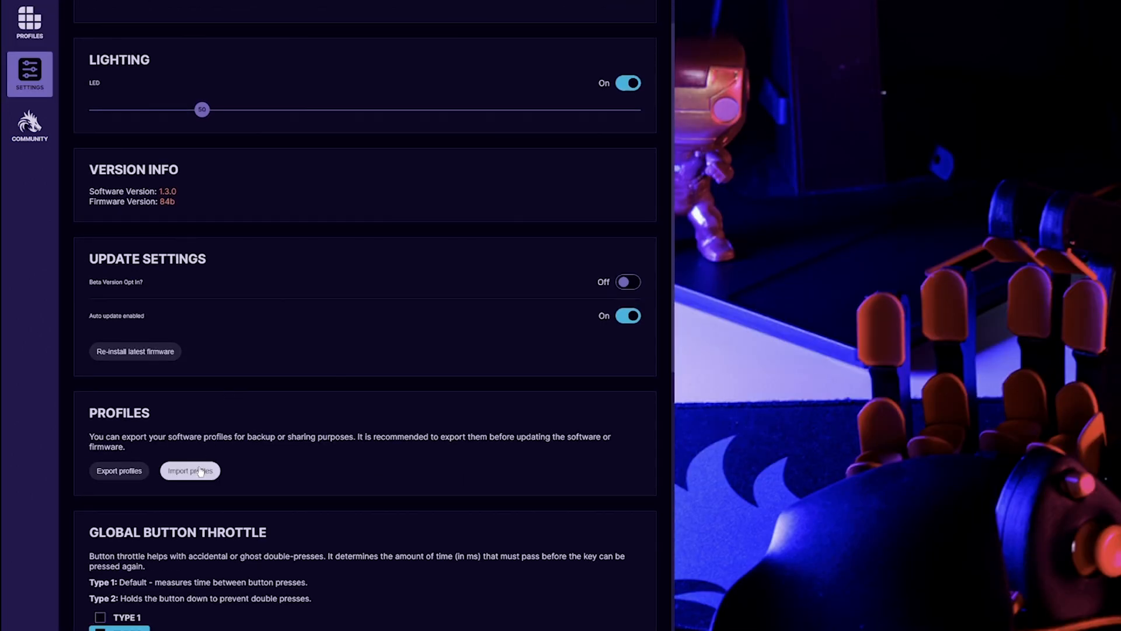
left_click(190, 471)
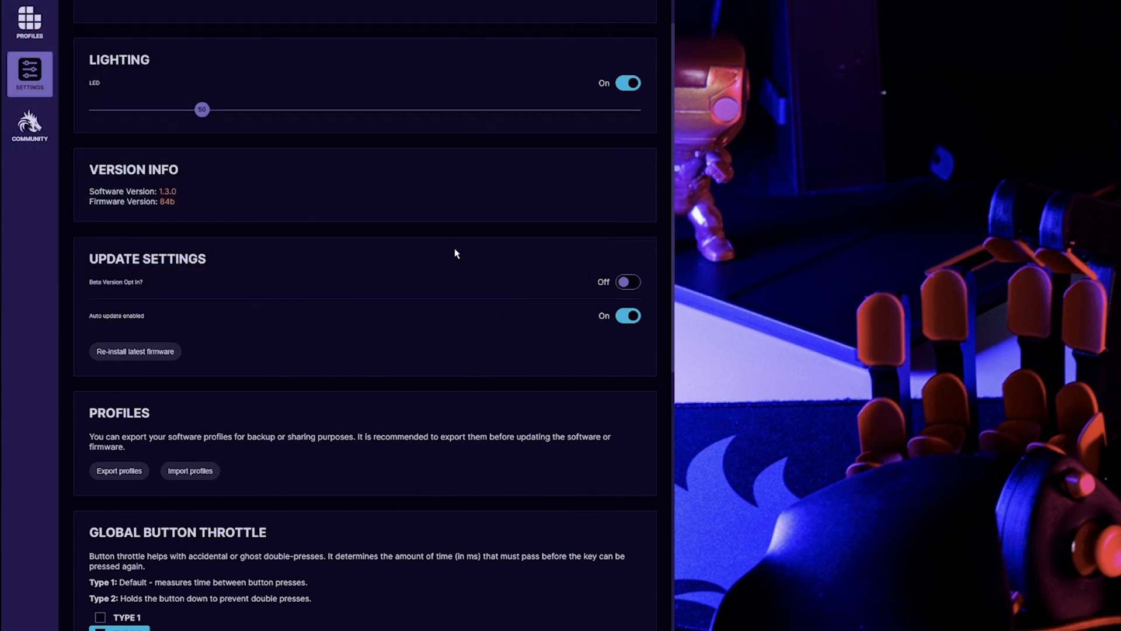
left_click(28, 21)
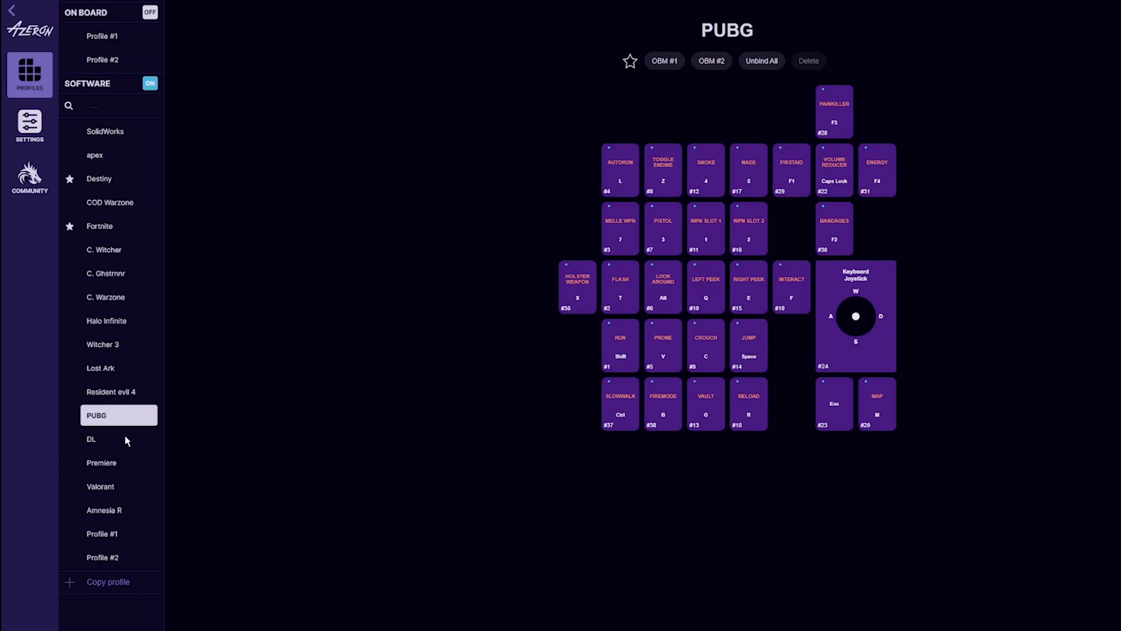
Step: Write Profile #1 to on-board slot 1 with confirmation, then select Profile #2
left_click(103, 534)
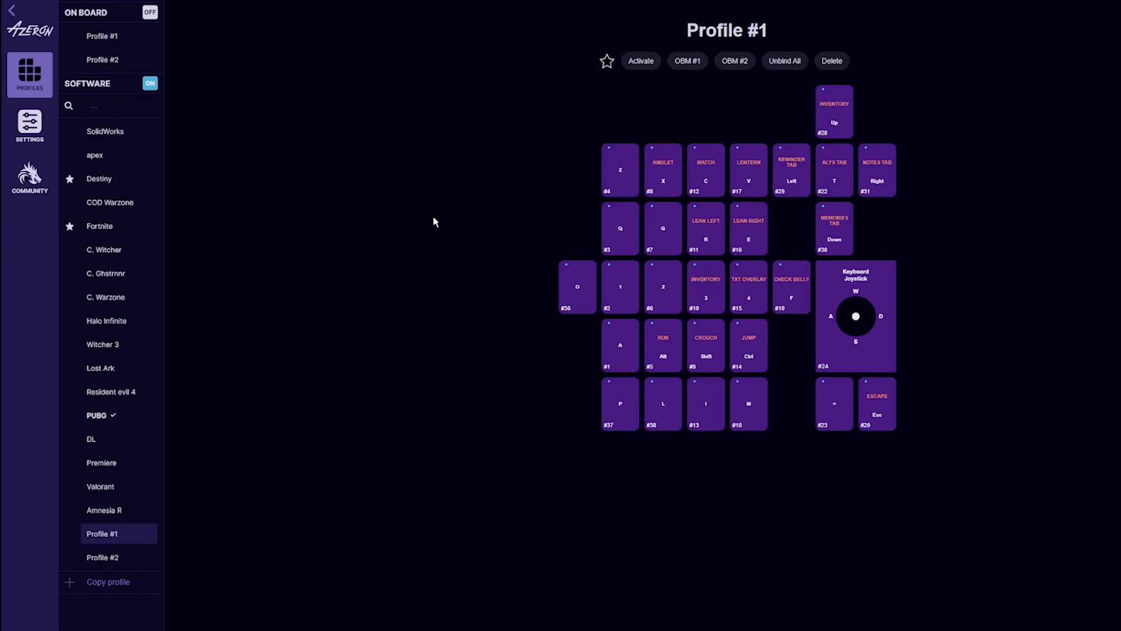
left_click(687, 61)
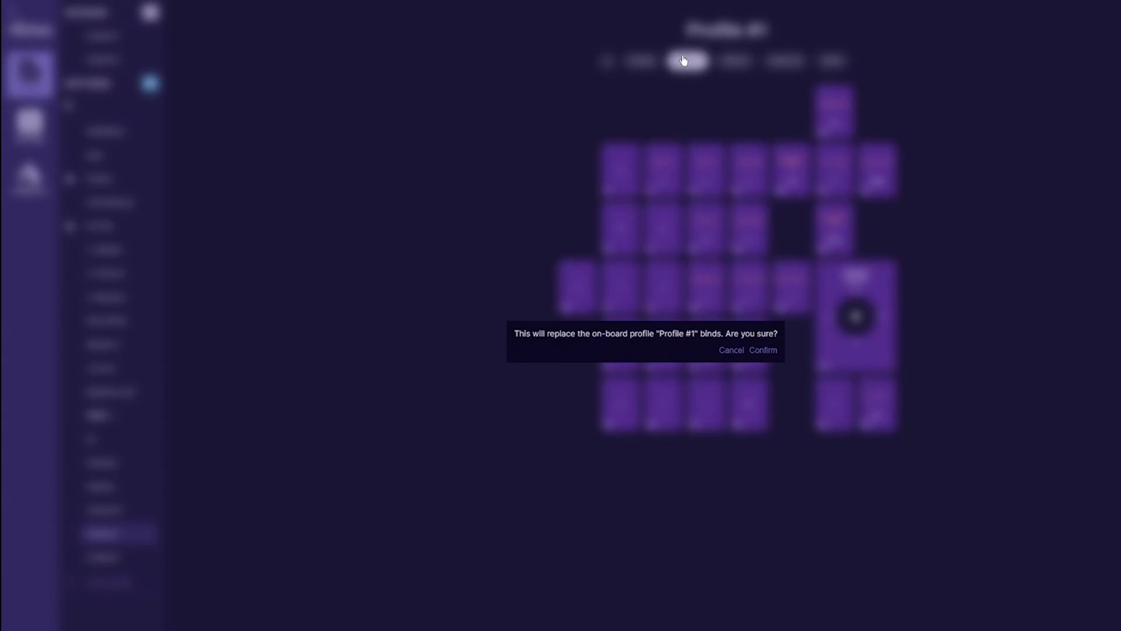
left_click(763, 351)
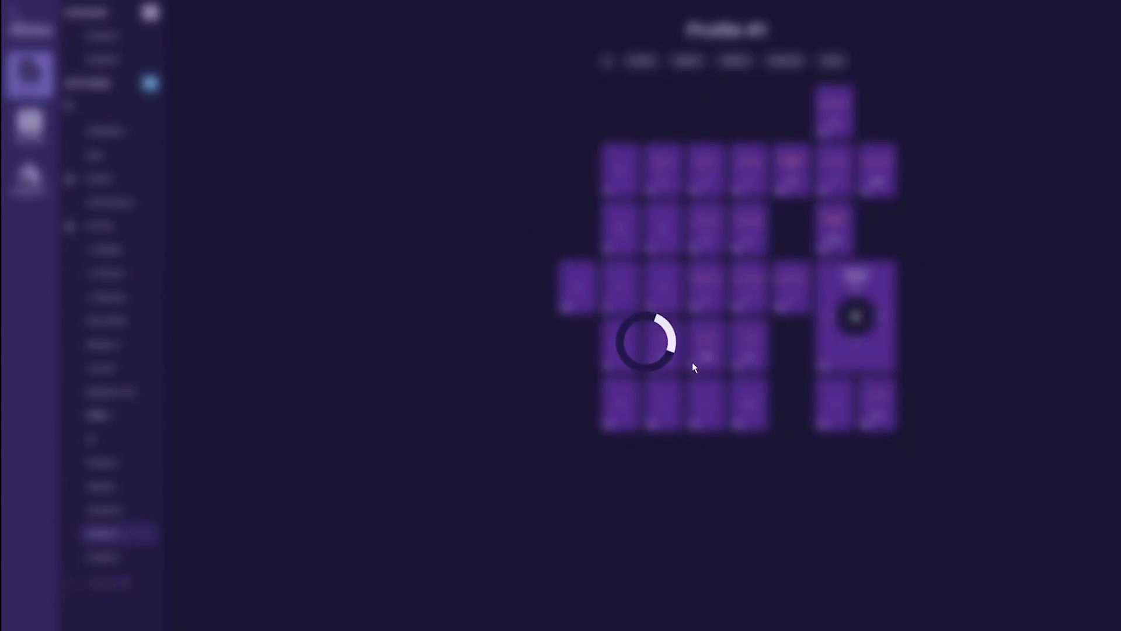
left_click(731, 60)
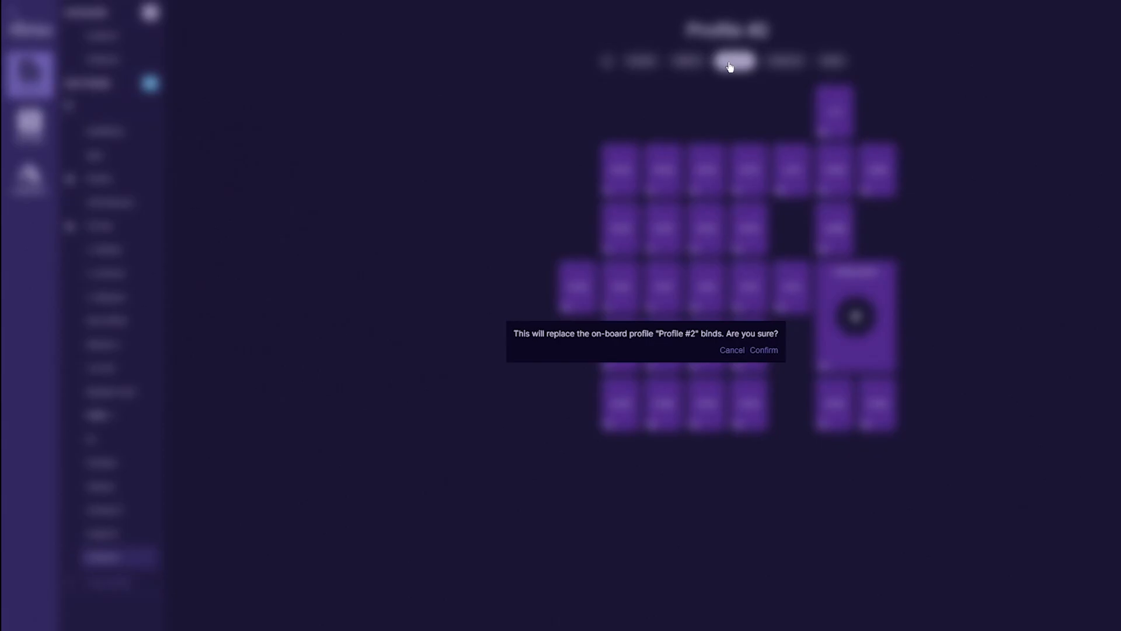